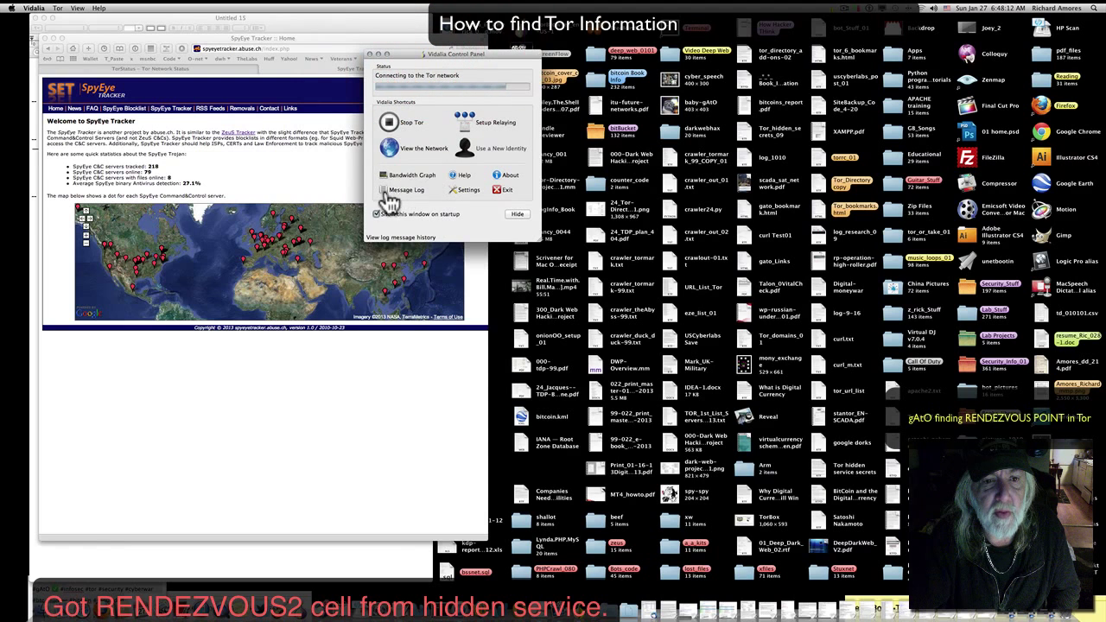
# Open Vidalia's message log and switch to the detailed view showing info-level Tor messages
pyautogui.click(406, 190)
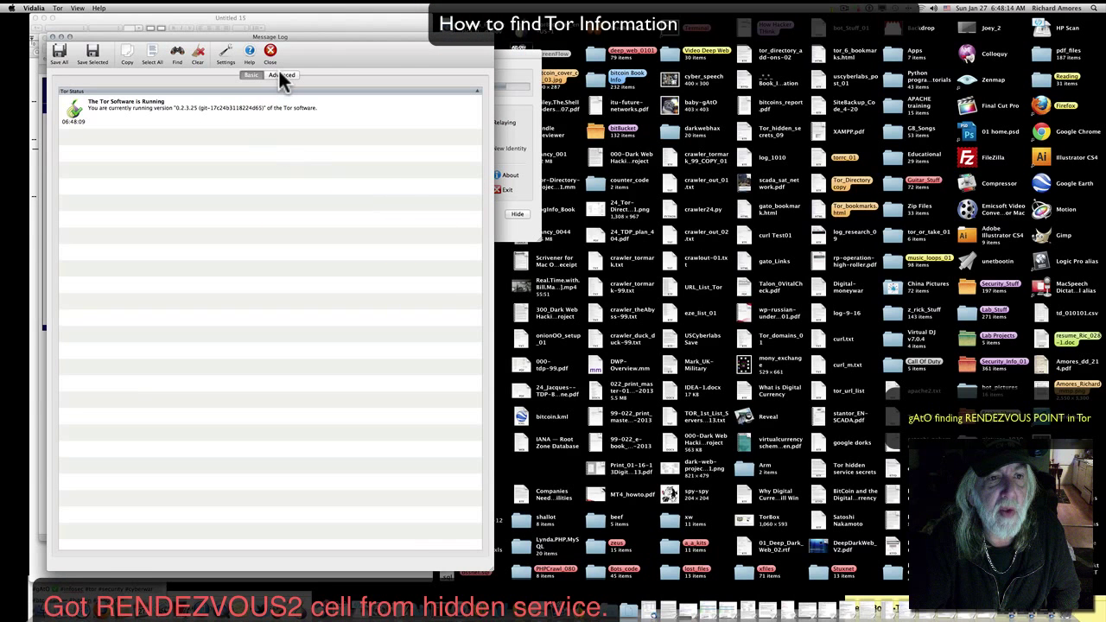
pyautogui.click(282, 74)
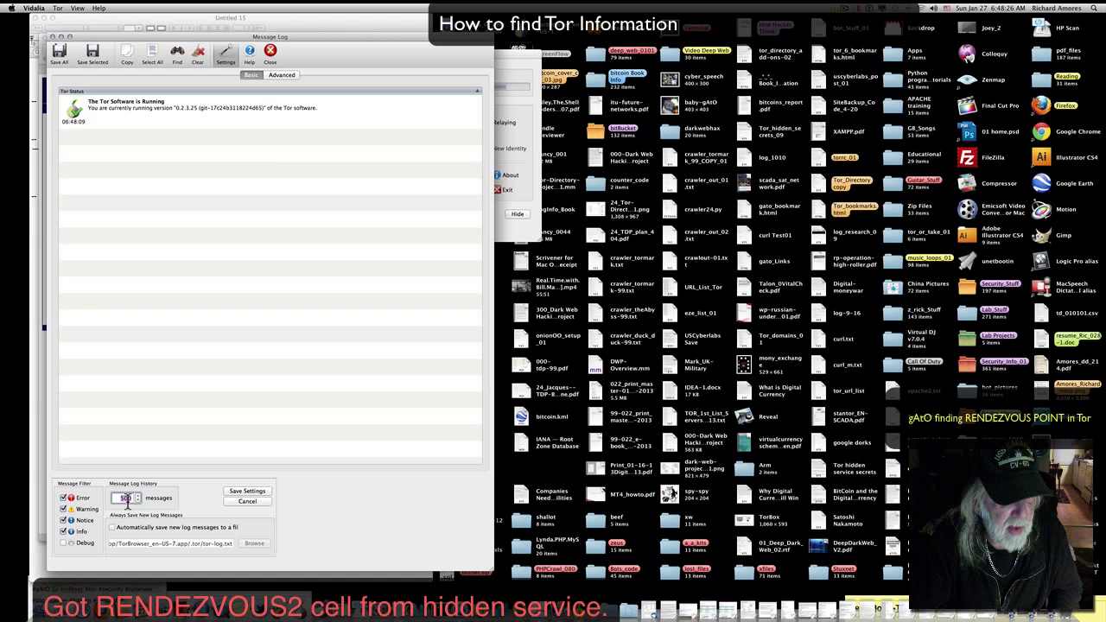
pyautogui.moveTo(126, 498)
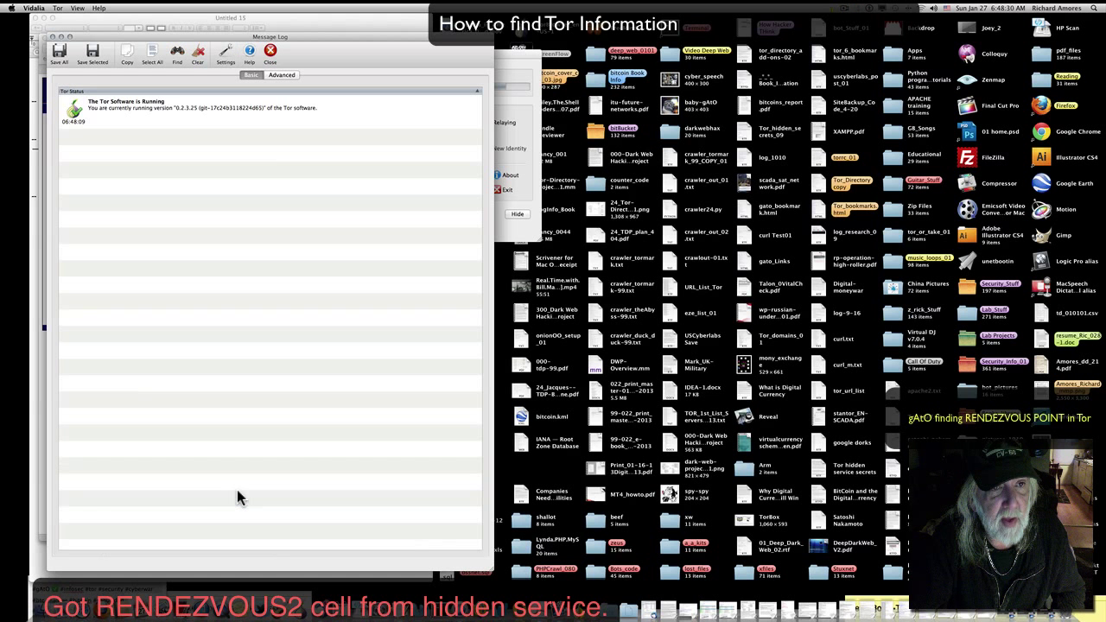
pyautogui.click(281, 75)
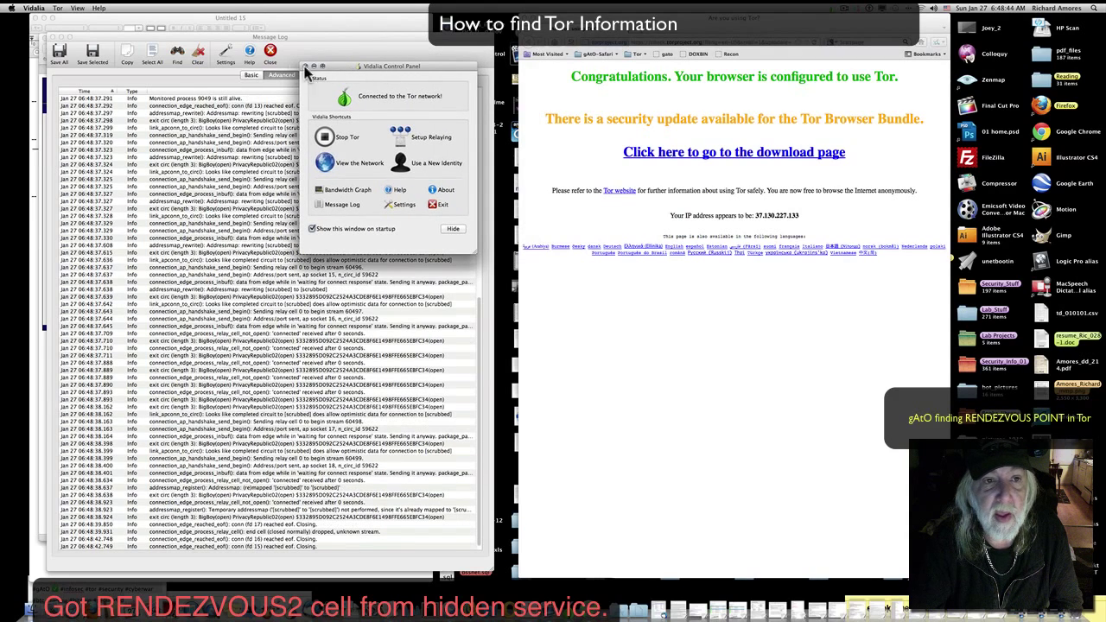
# Bring Tor Browser forward and load a bookmarked .onion hidden service, scrolling the log
pyautogui.click(453, 228)
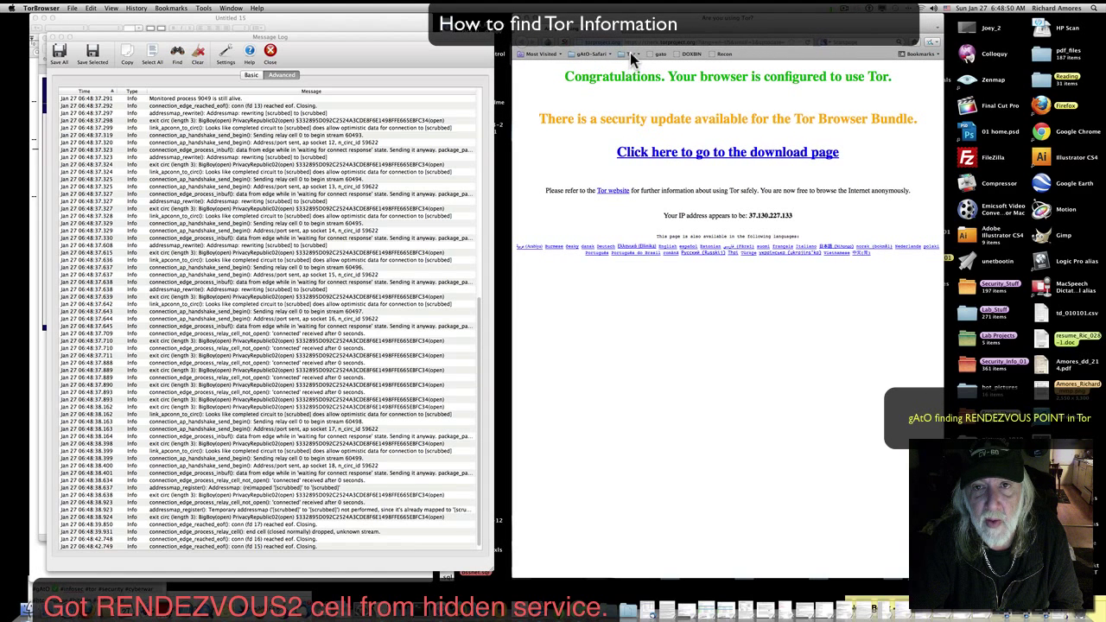
pyautogui.click(631, 53)
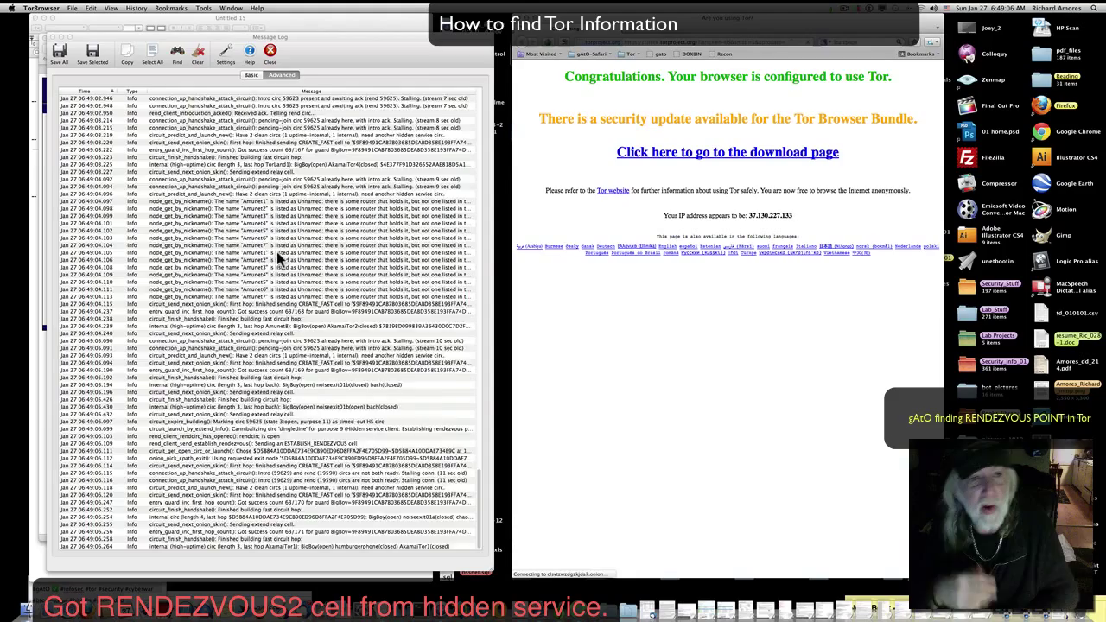
pyautogui.scroll(-3)
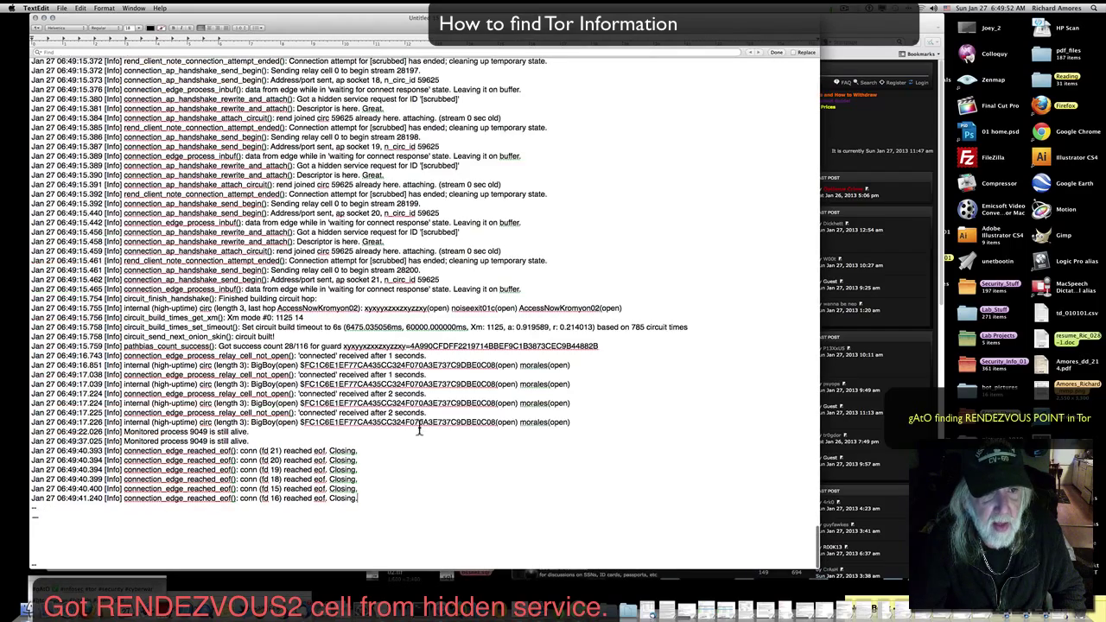
# Scroll up through the circuit-building entries of the pasted Tor log in TextEdit
pyautogui.scroll(3)
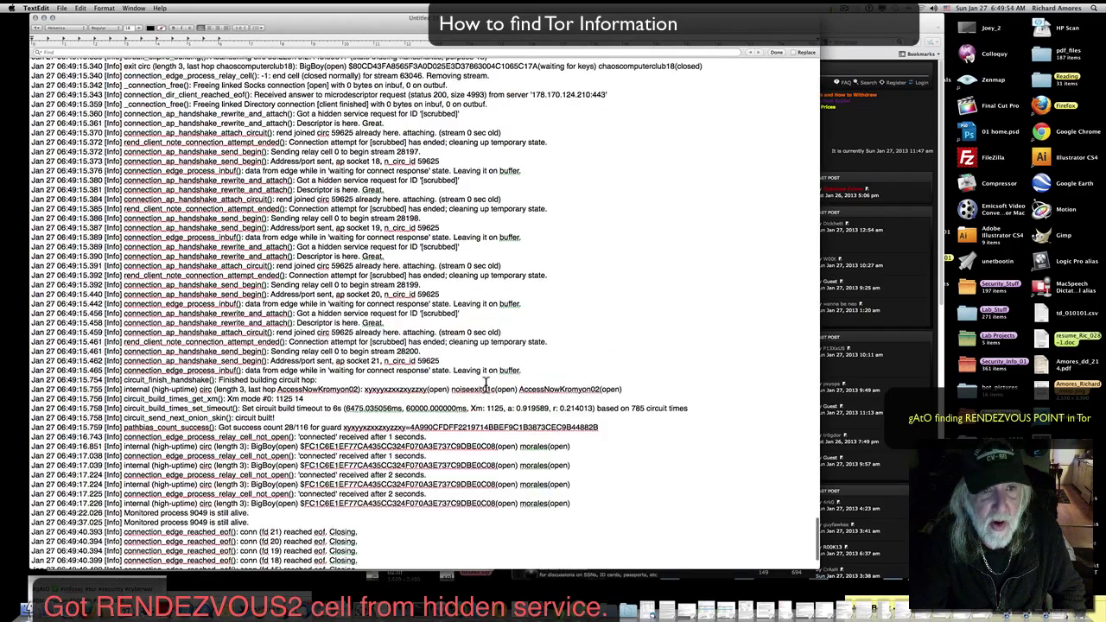
pyautogui.scroll(3)
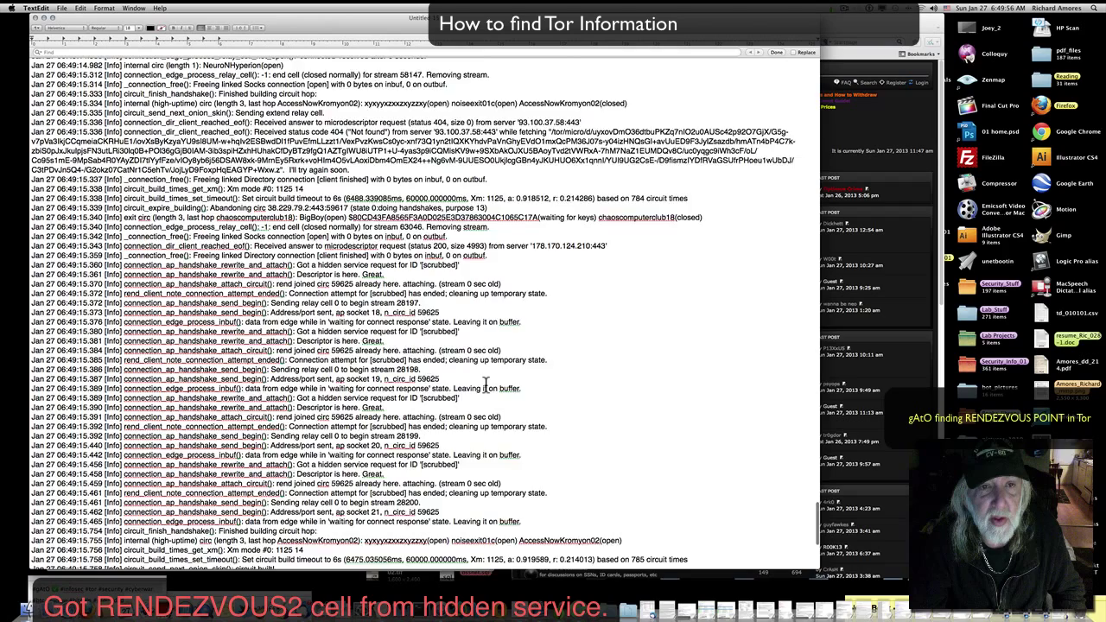
pyautogui.scroll(3)
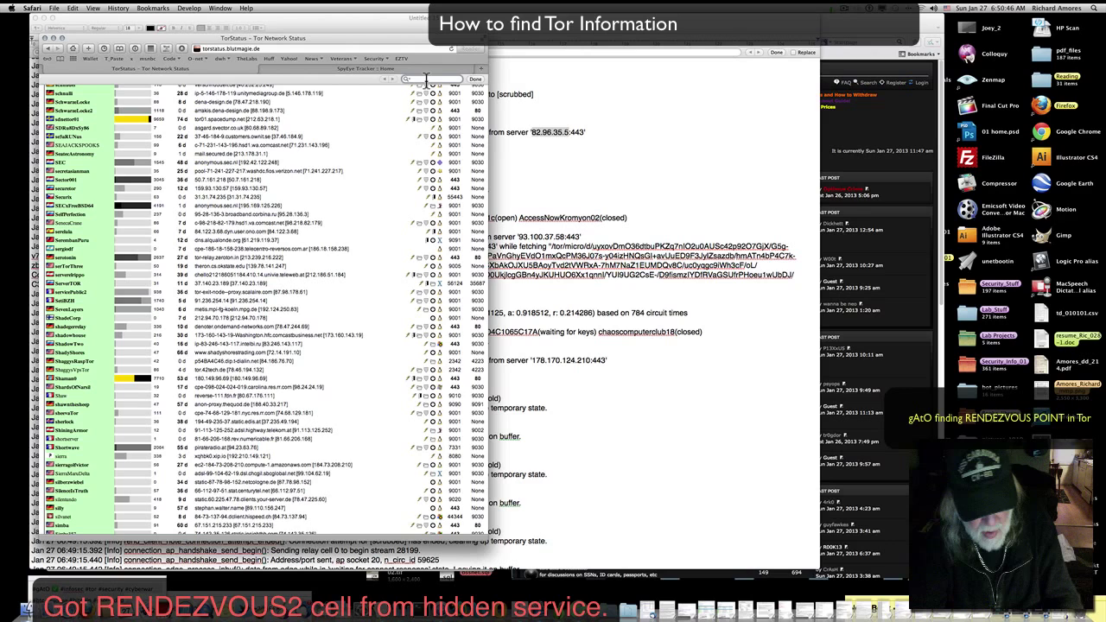
# Search for relay address 82.96.35.5
pyautogui.write('82.96.35.5')
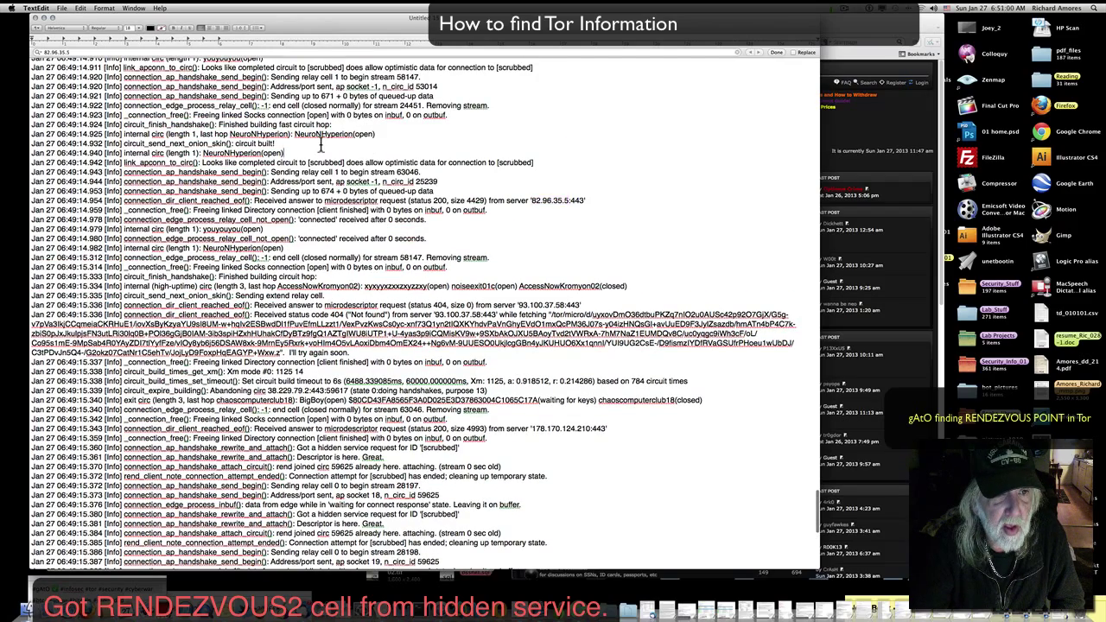
# Select the guard relay's nickname in the pathbias line and search the log for it
pyautogui.scroll(3)
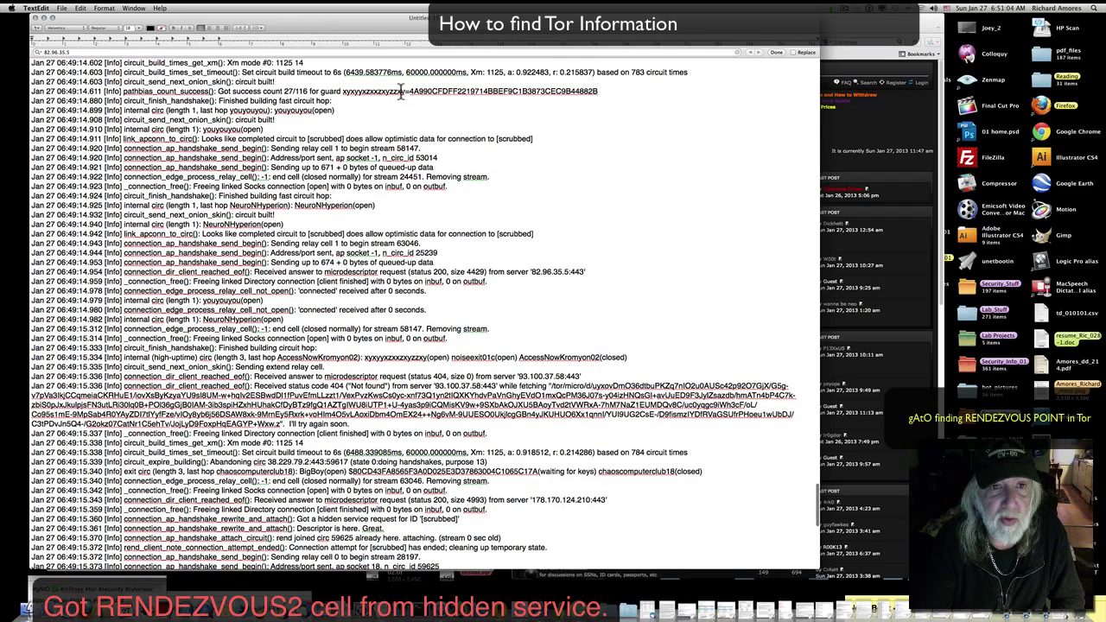
pyautogui.doubleClick(371, 91)
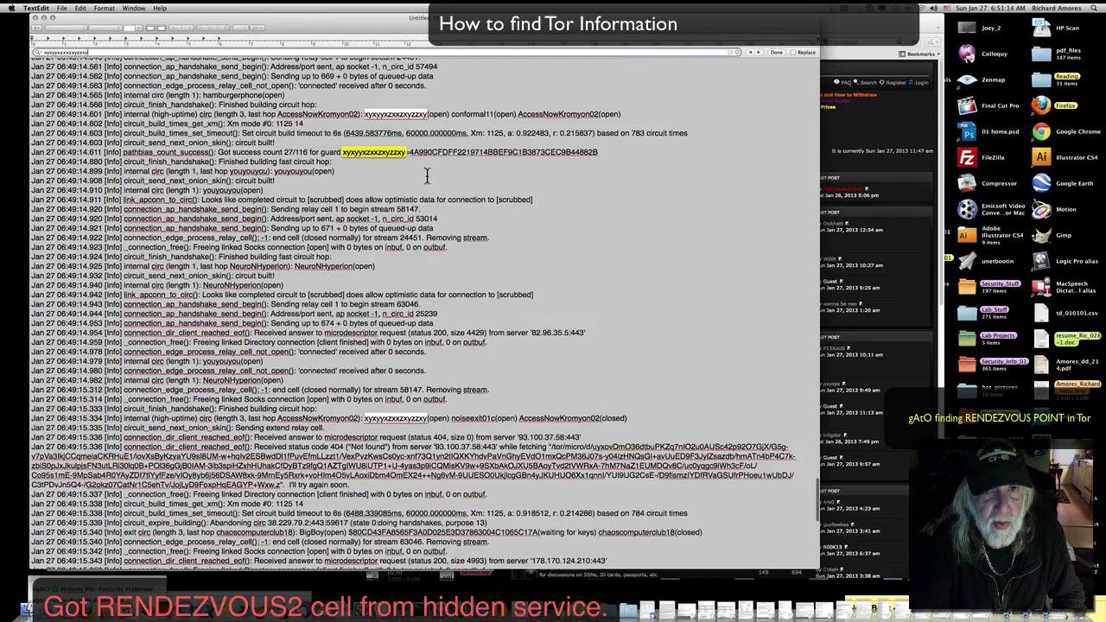
pyautogui.scroll(3)
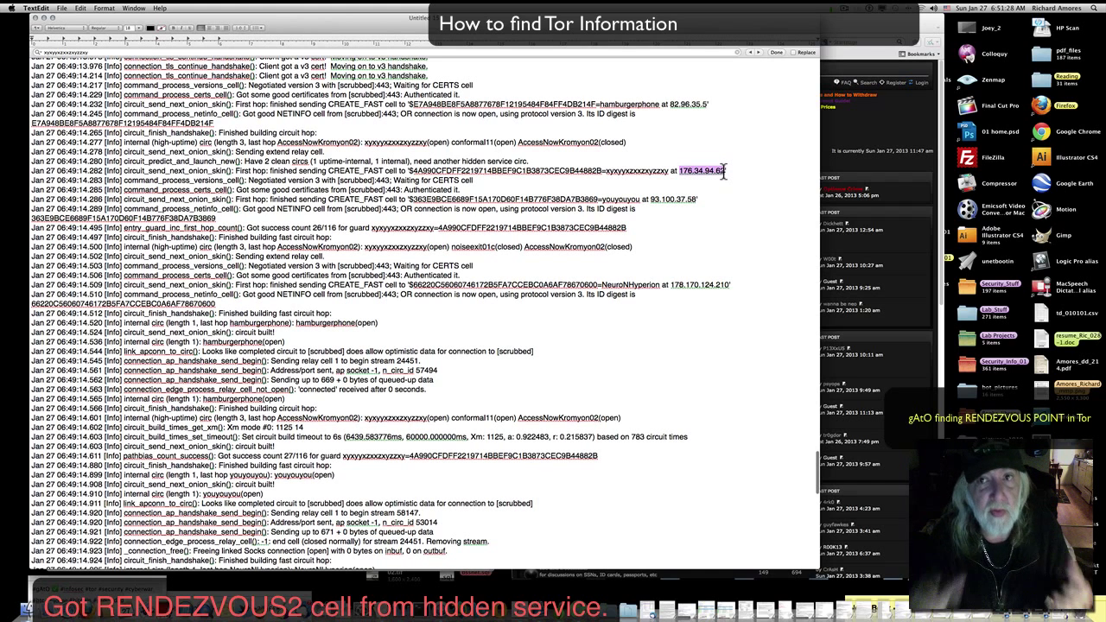
pyautogui.moveTo(704, 170)
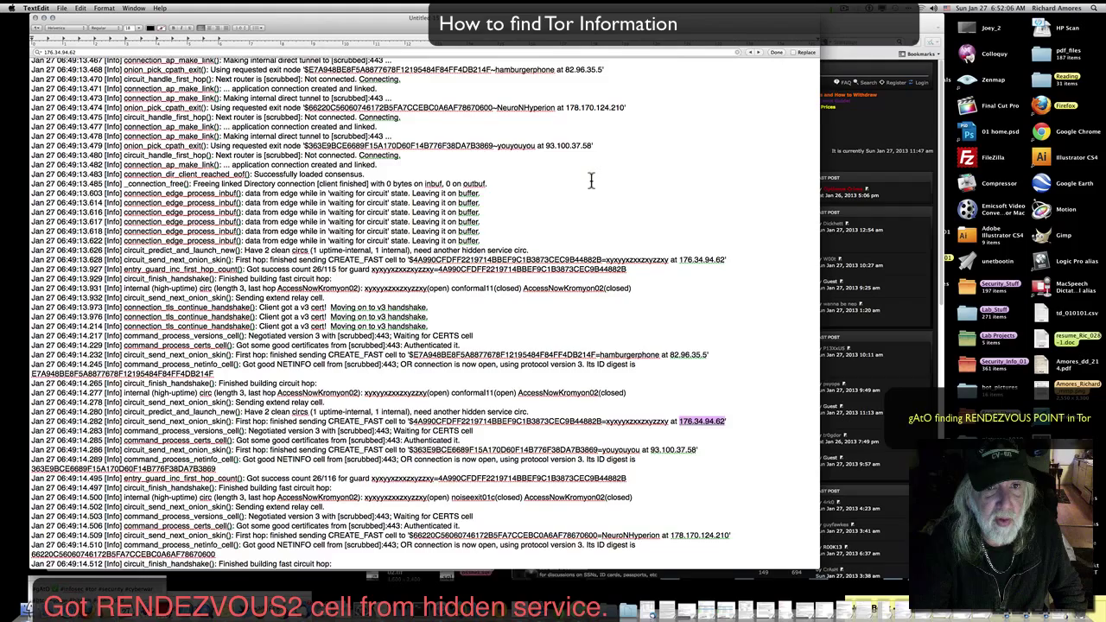
# Scroll back up to the earliest circuit entries while searching for 176.34.94.62
pyautogui.scroll(3)
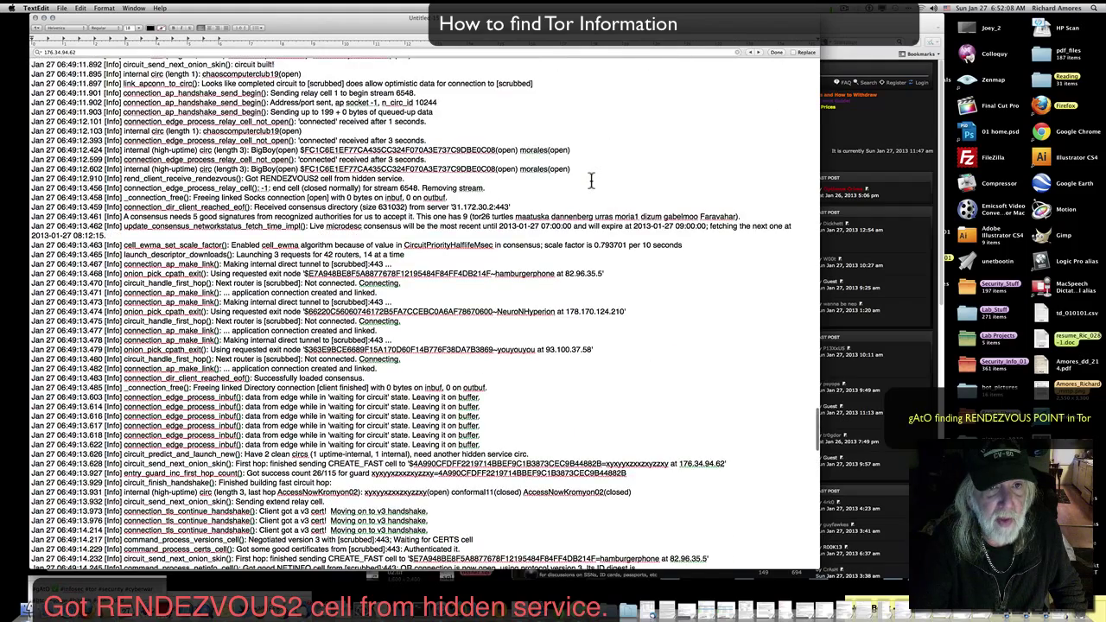
pyautogui.scroll(3)
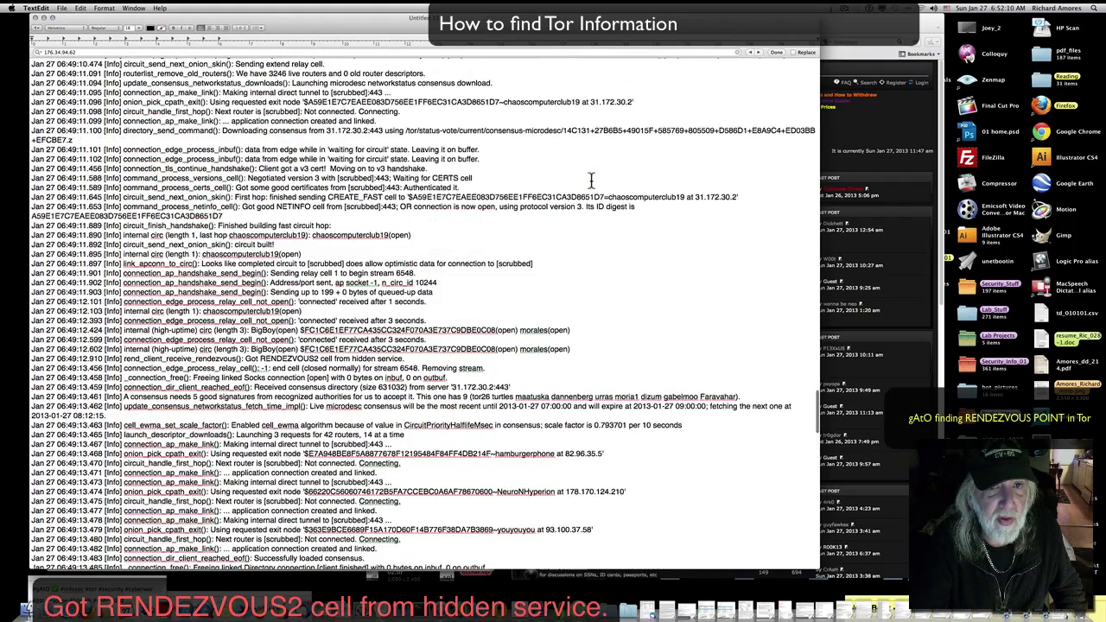